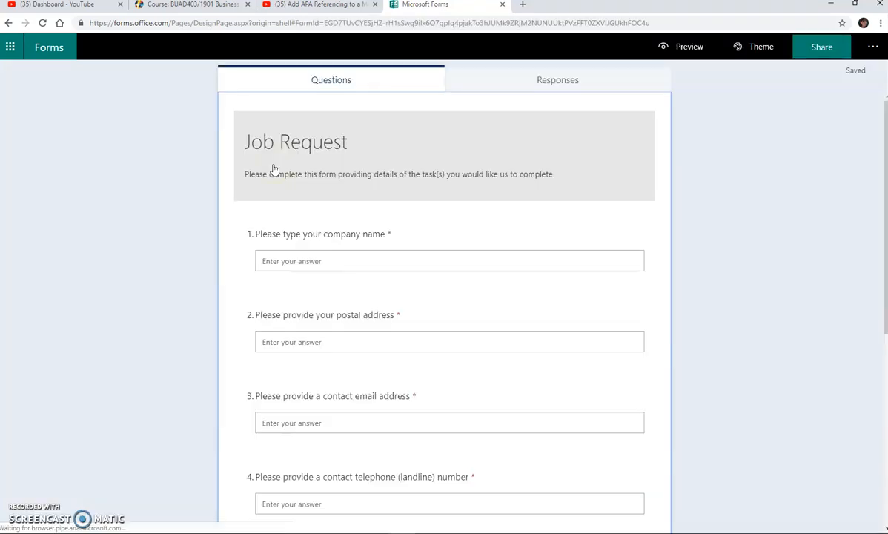
{"action": "mouse_move", "coordinate": [359, 139]}
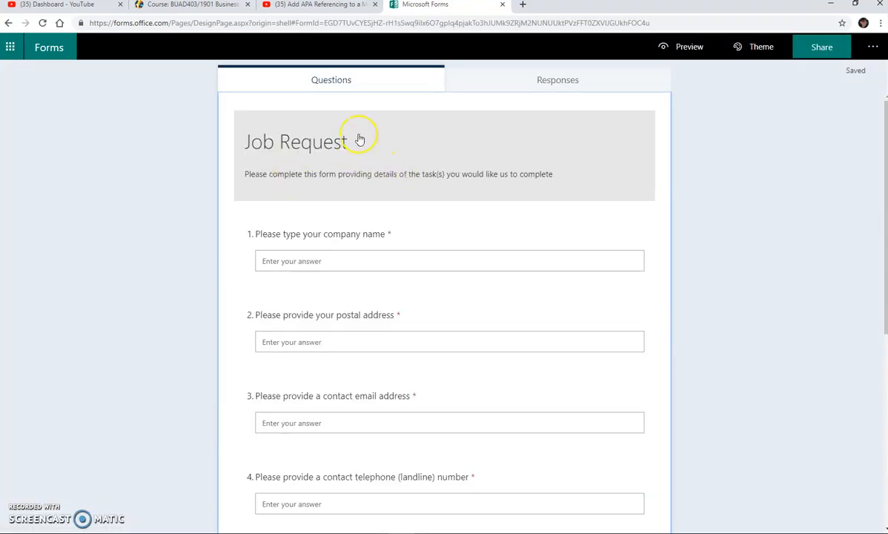
{"action": "mouse_move", "coordinate": [343, 152]}
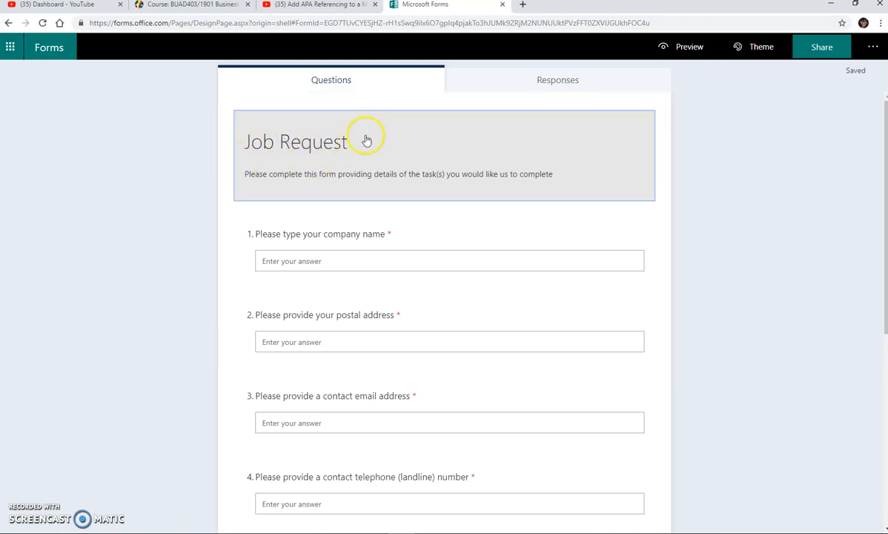
Select the Job Request title and start inserting a header image above it
{"action": "left_click", "coordinate": [295, 142]}
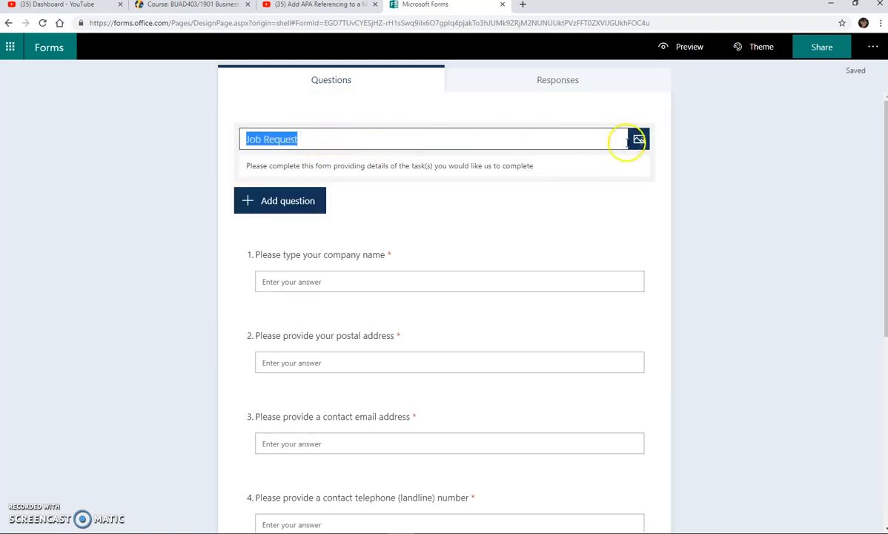
{"action": "mouse_move", "coordinate": [637, 139]}
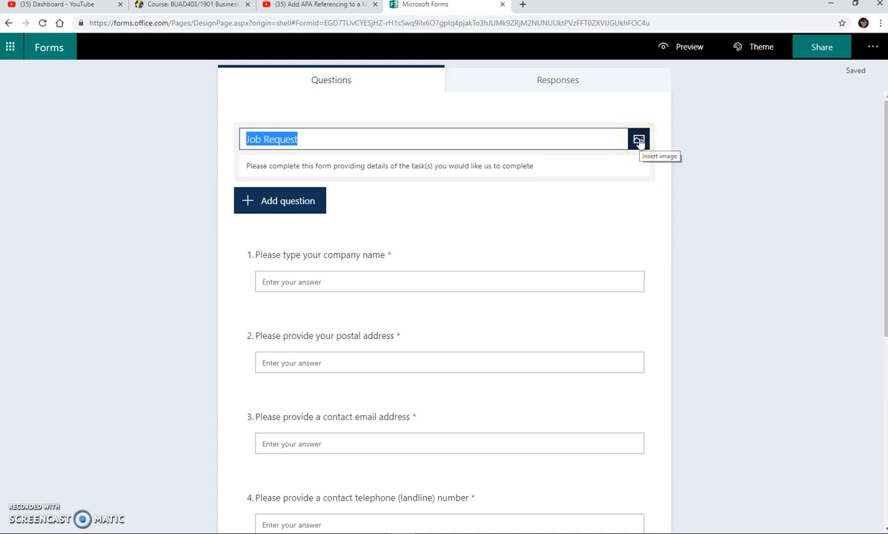
{"action": "left_click", "coordinate": [639, 140]}
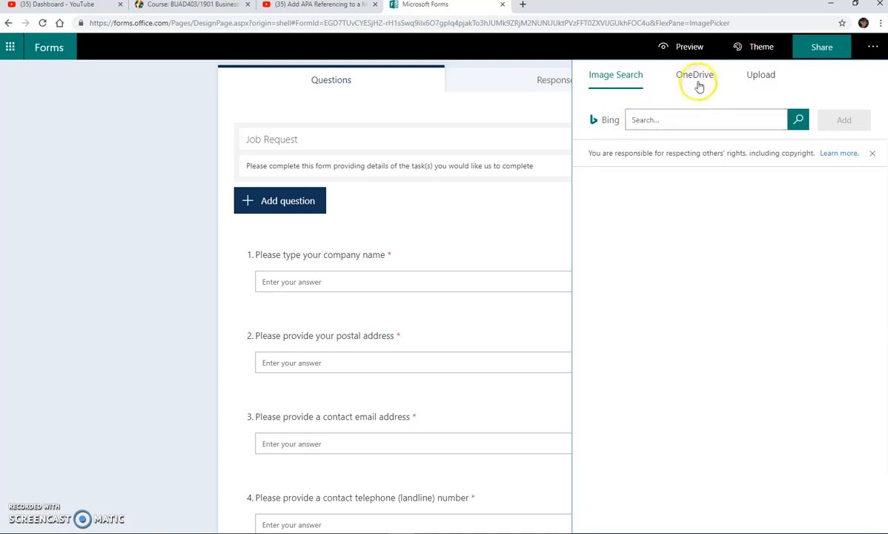
{"action": "mouse_move", "coordinate": [695, 74]}
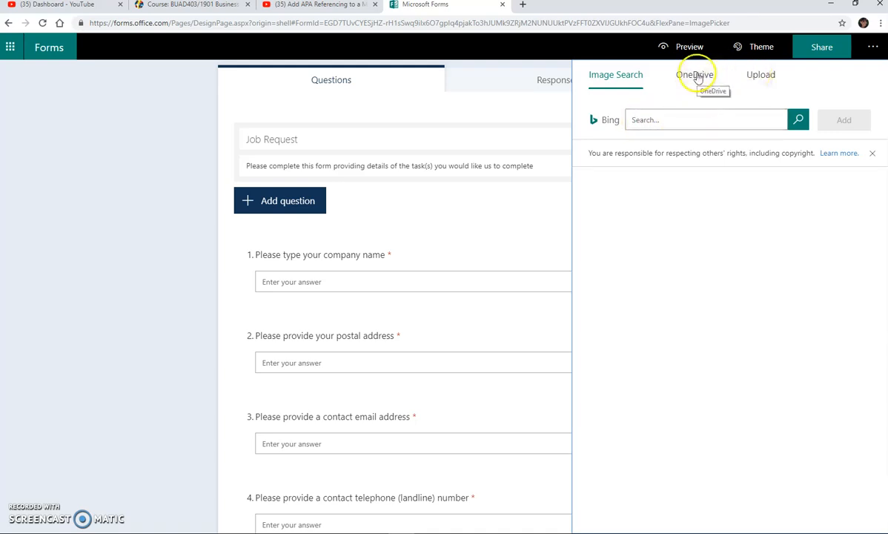
{"action": "mouse_move", "coordinate": [459, 162]}
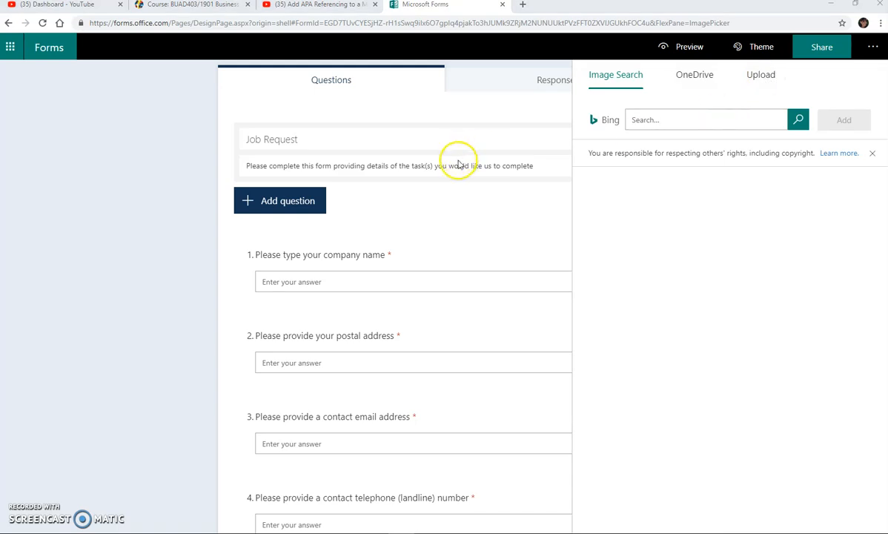
Upload HubBrandedNameSmall.jpg from the Desktop as the Job Request title image
{"action": "left_click", "coordinate": [759, 74]}
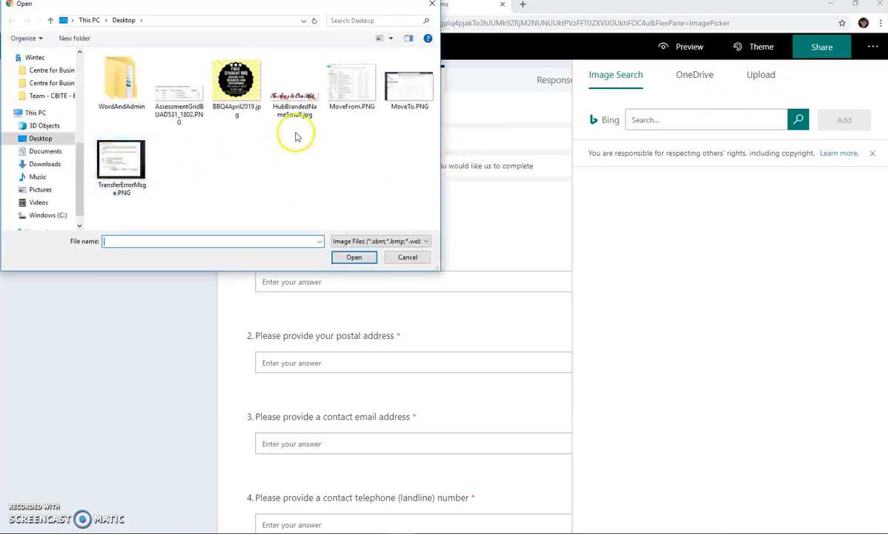
{"action": "left_click", "coordinate": [293, 82]}
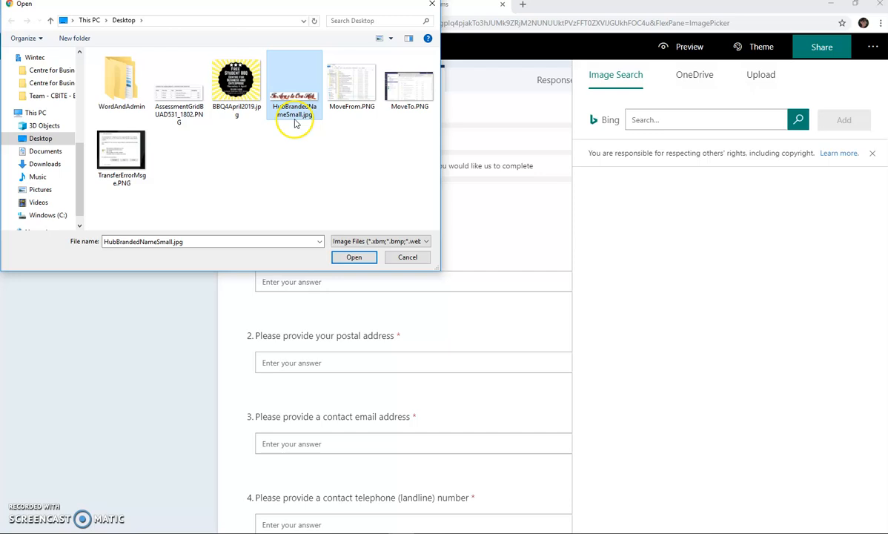
{"action": "mouse_move", "coordinate": [294, 82]}
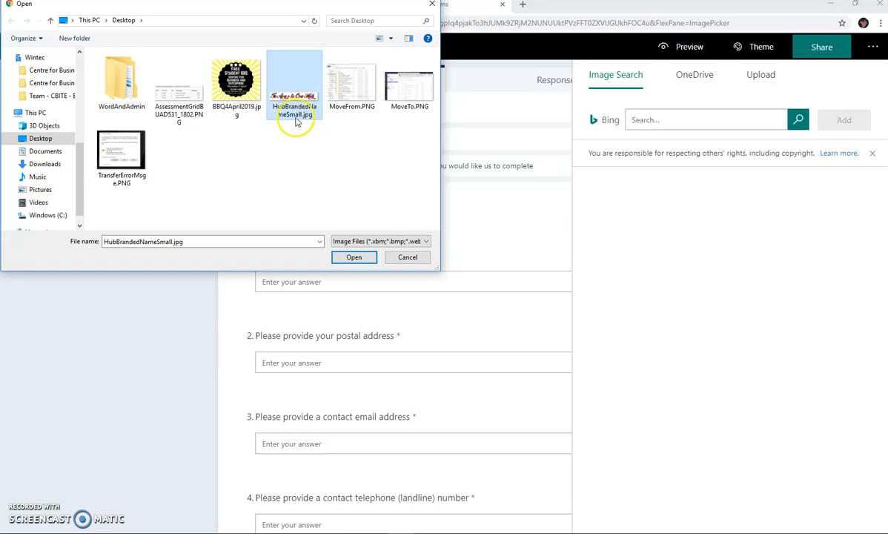
{"action": "mouse_move", "coordinate": [294, 89]}
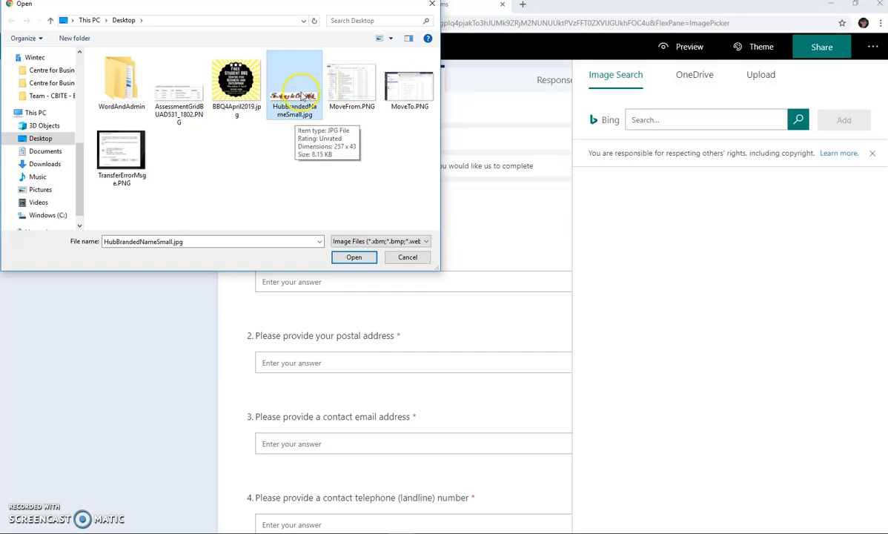
{"action": "mouse_move", "coordinate": [364, 207]}
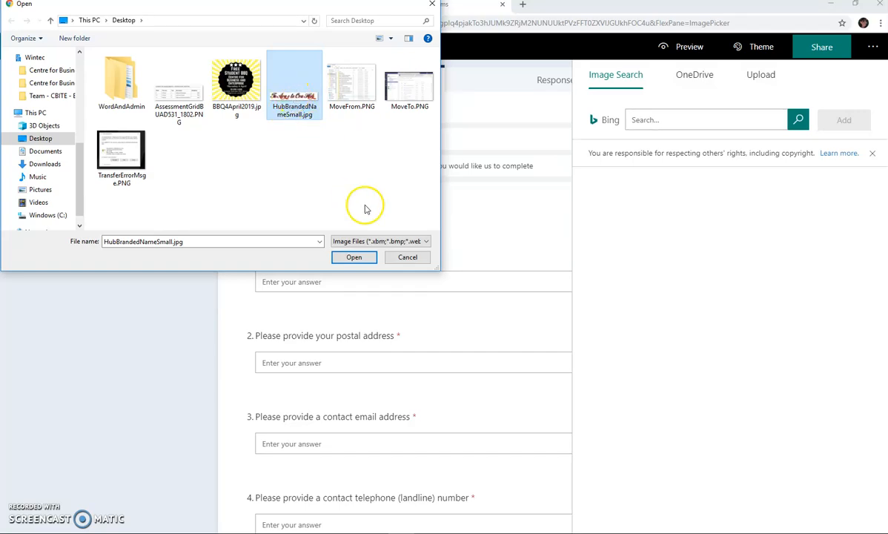
{"action": "left_click", "coordinate": [352, 257]}
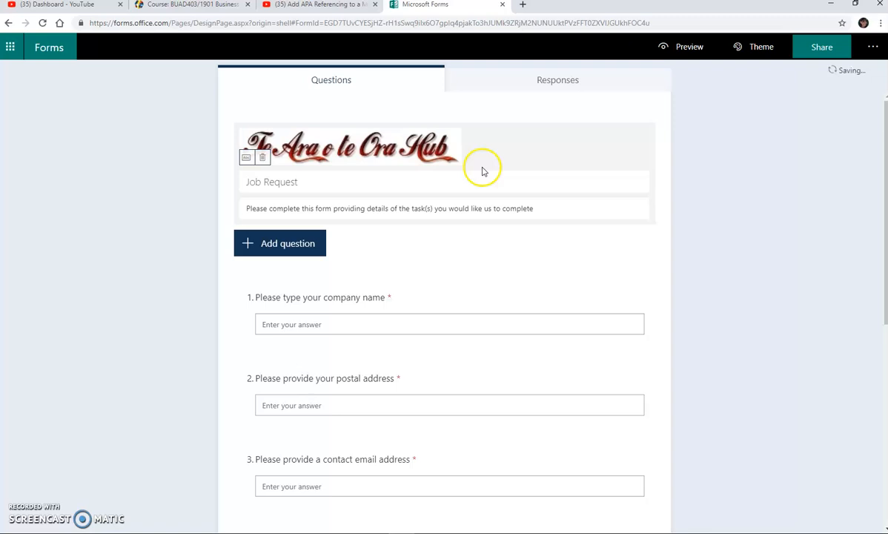
{"action": "mouse_move", "coordinate": [685, 82]}
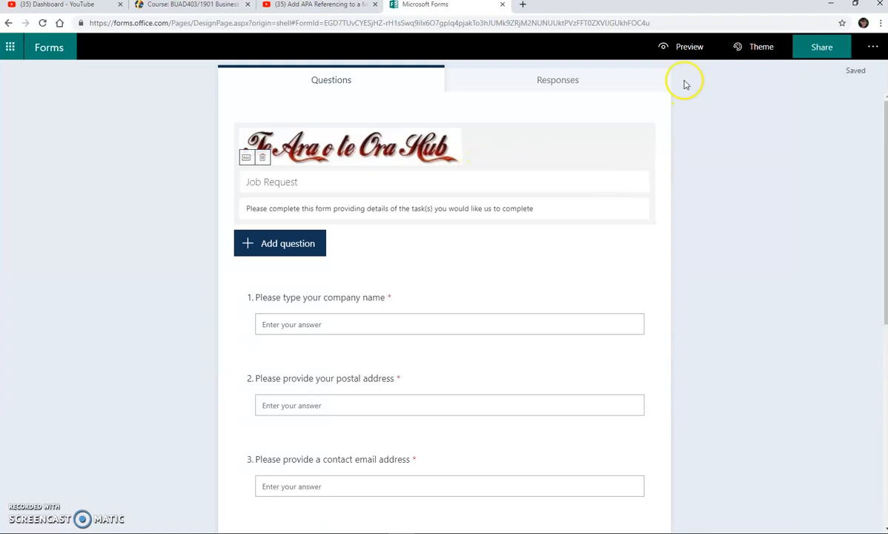
Preview the Job Request form with the Te Ara e te Ora Hub logo above the title
{"action": "left_click", "coordinate": [687, 46]}
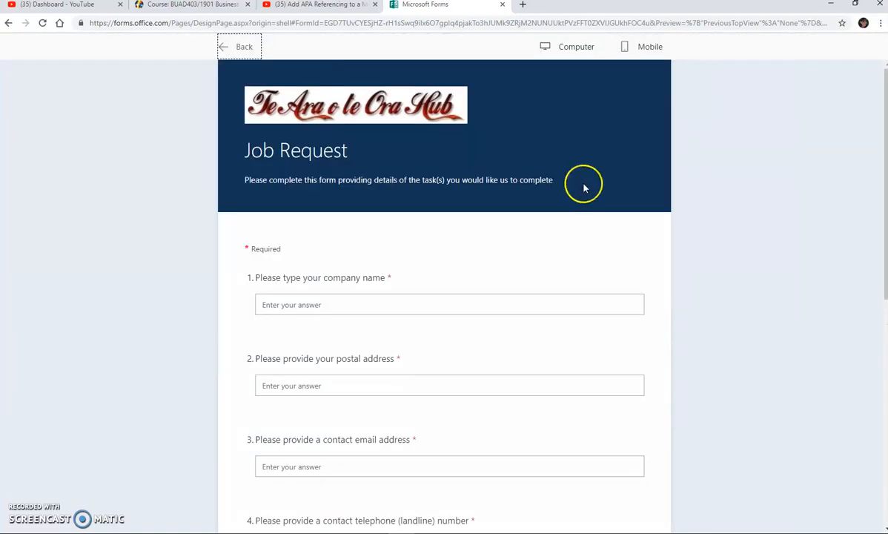
{"action": "mouse_move", "coordinate": [395, 100]}
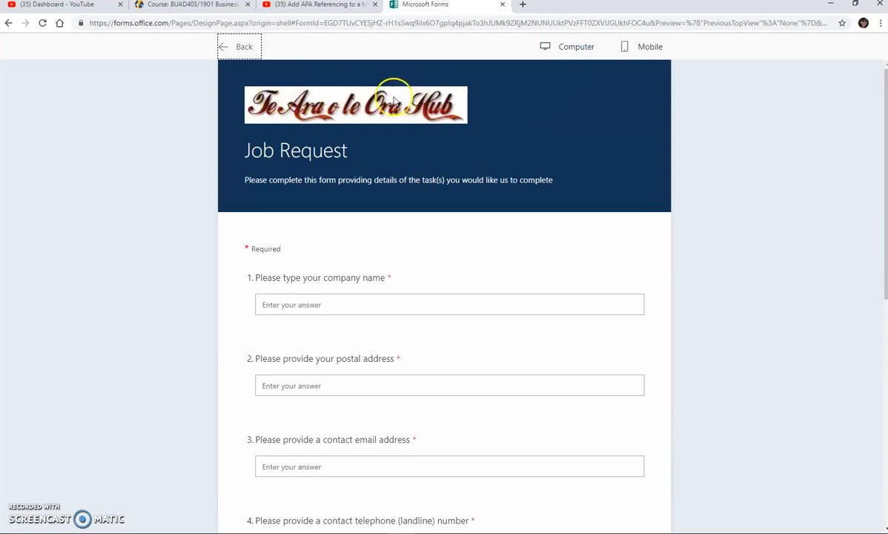
{"action": "mouse_move", "coordinate": [374, 184]}
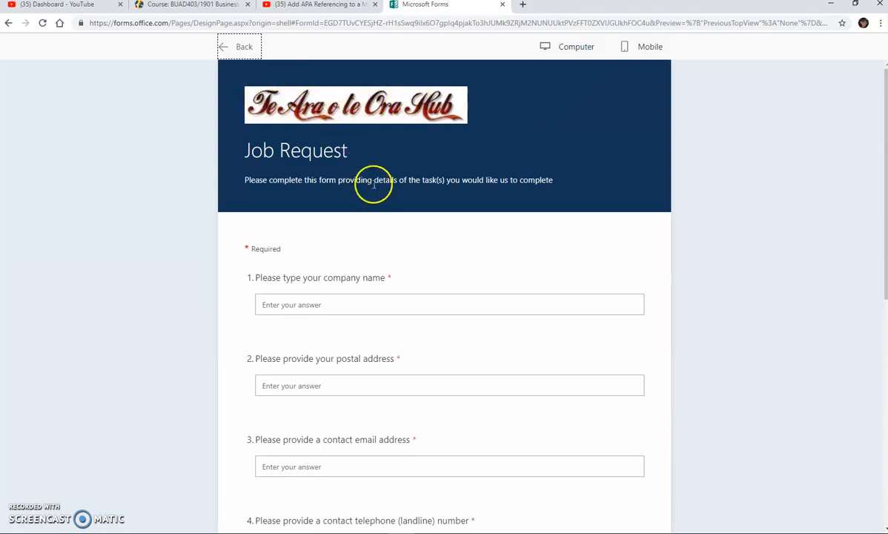
{"action": "scroll", "scroll_direction": "down", "scroll_amount": 3}
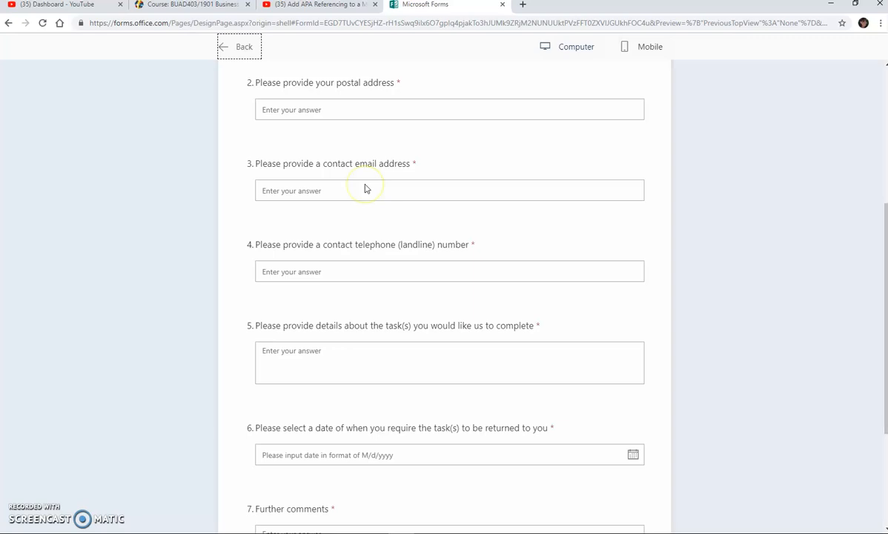
{"action": "scroll", "scroll_direction": "up", "scroll_amount": 3}
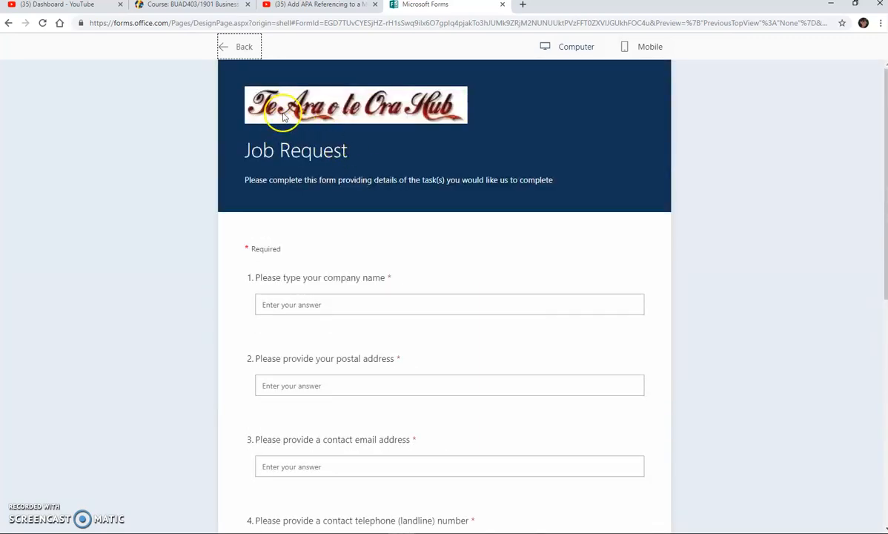
{"action": "mouse_move", "coordinate": [344, 118]}
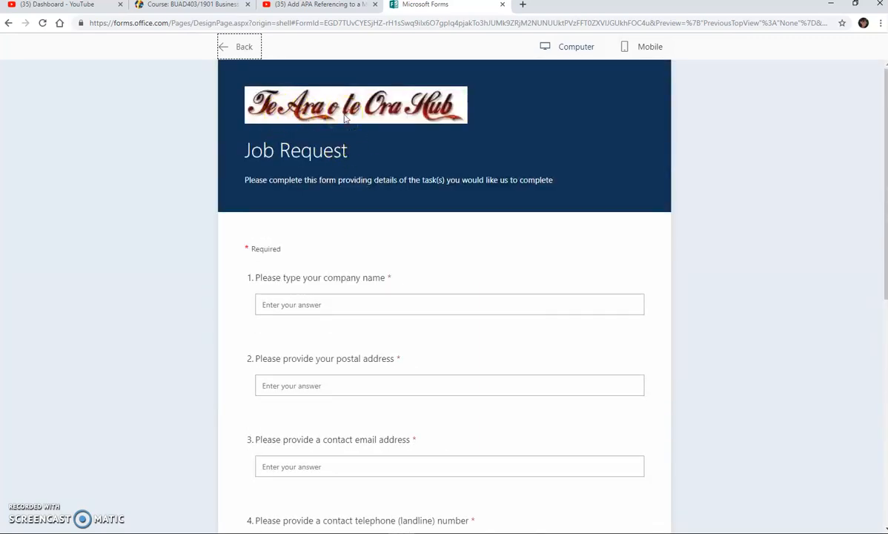